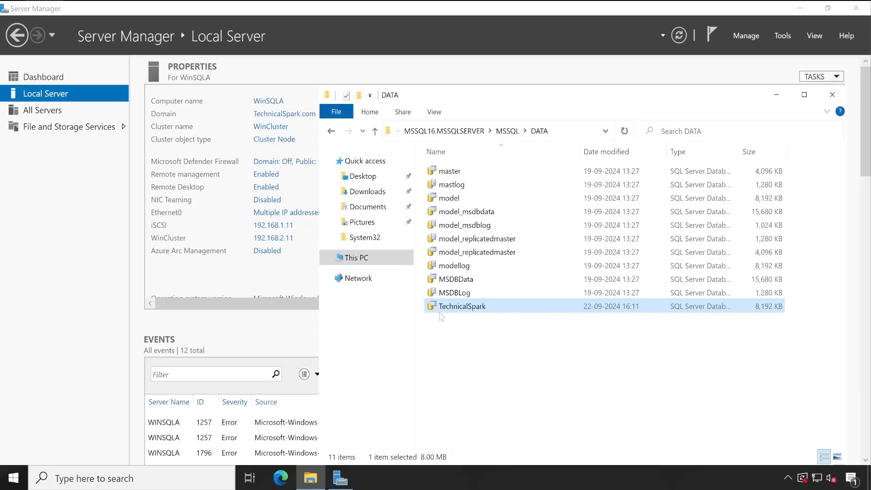
Name the maintenance plan and run it as the SQL Server Agent service account
click(375, 131)
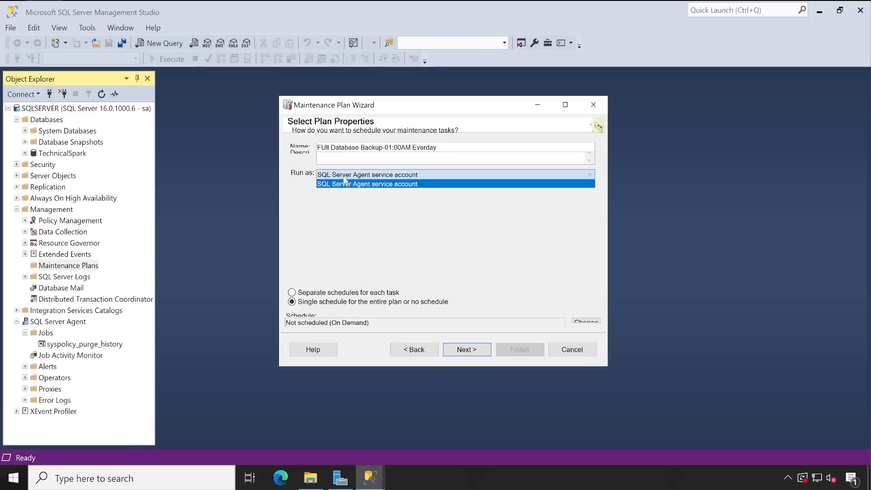
click(585, 321)
text(FUll Database Backup 01 AM Weekly)
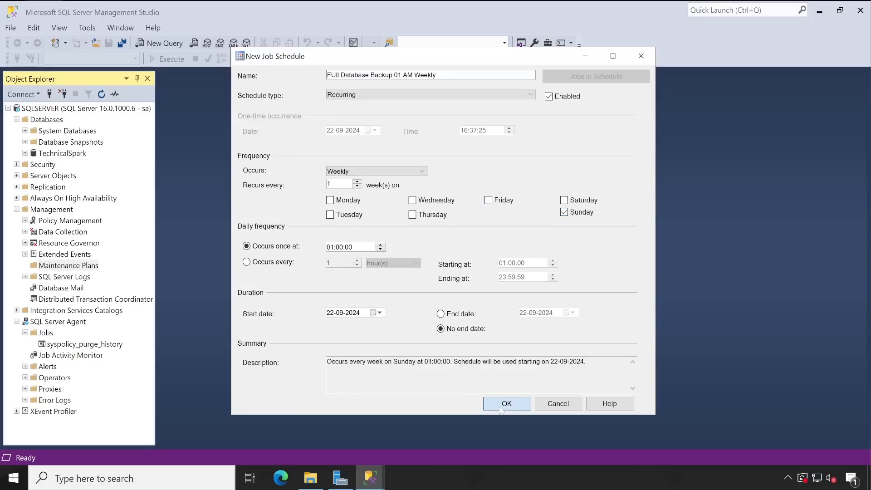
Confirm the weekly Sunday 01:00 job schedule
click(506, 403)
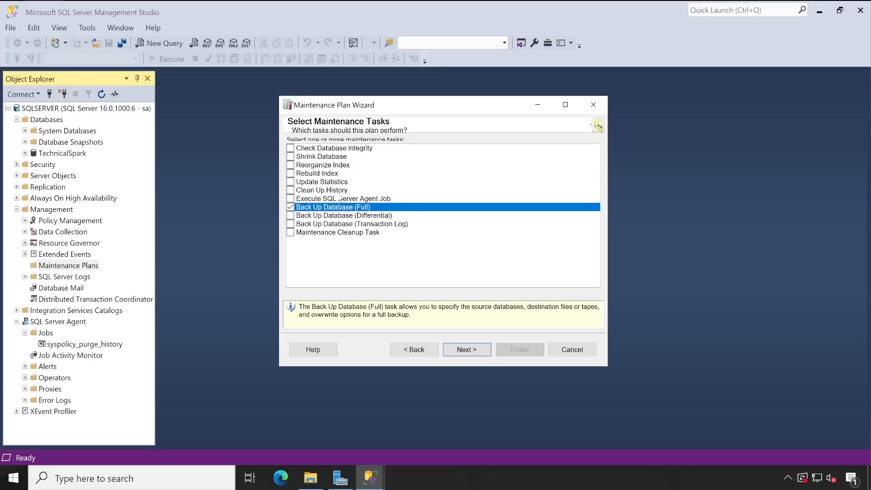
mouse_move(318, 239)
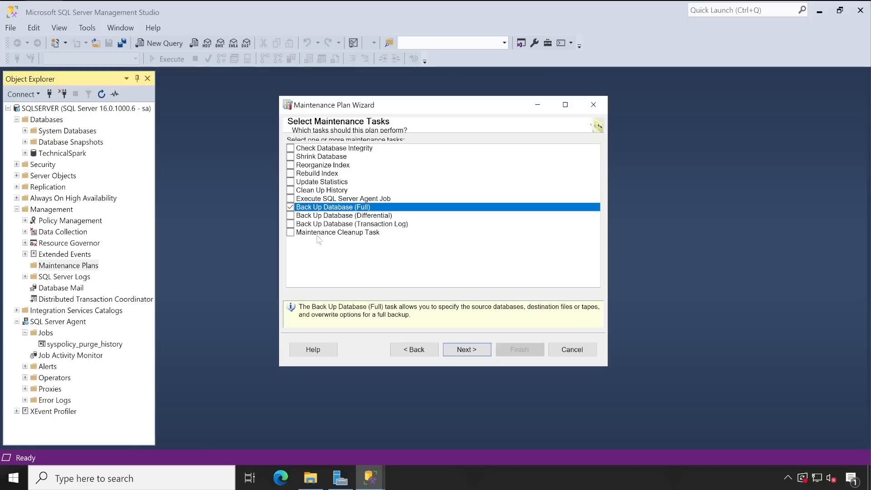
Revisit task selection, then reach Select Maintenance Task Order with Back Up Database (Full) listed
click(466, 349)
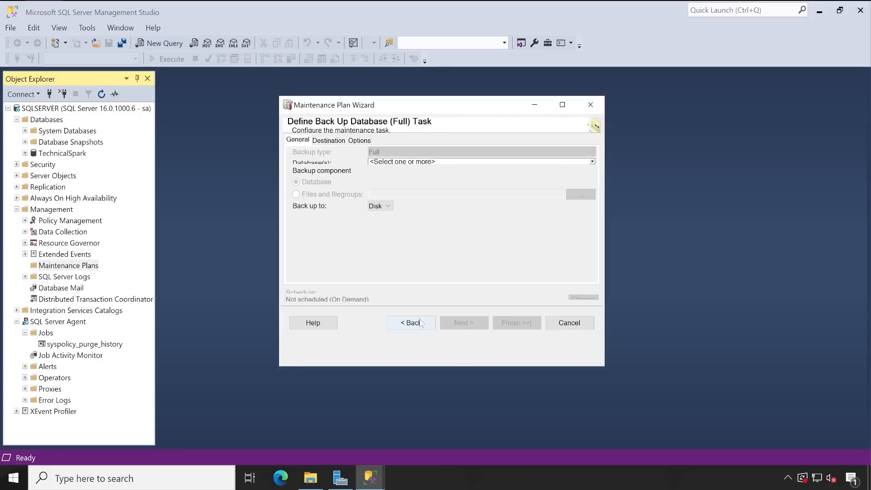
click(411, 322)
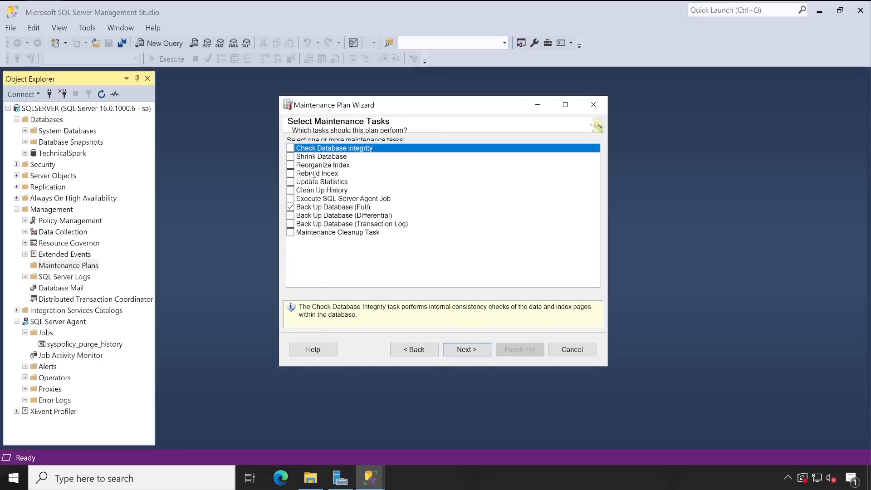
mouse_move(466, 349)
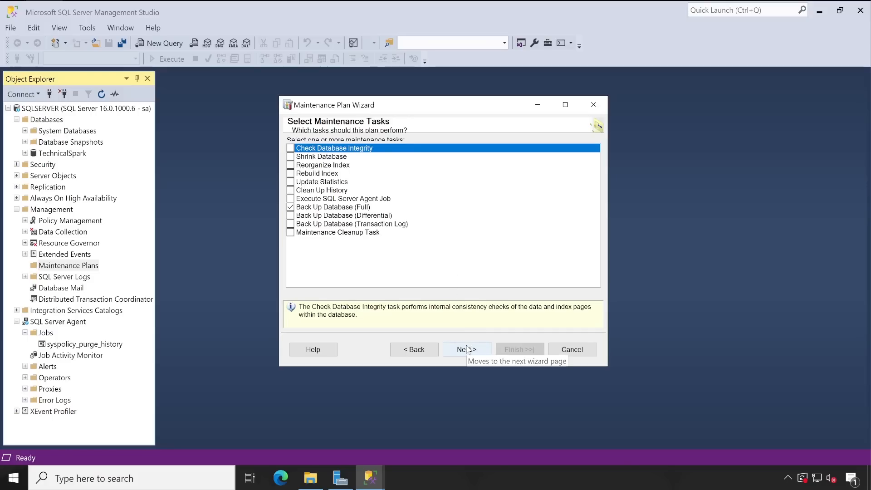
click(466, 349)
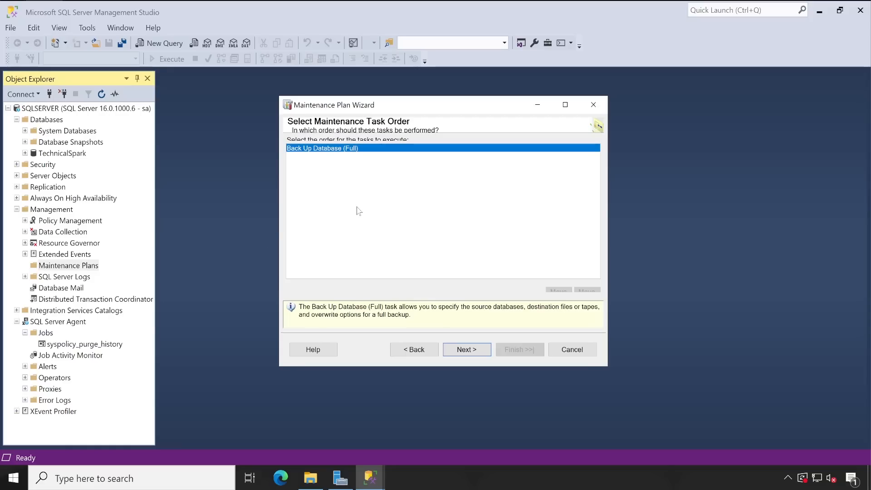
click(466, 349)
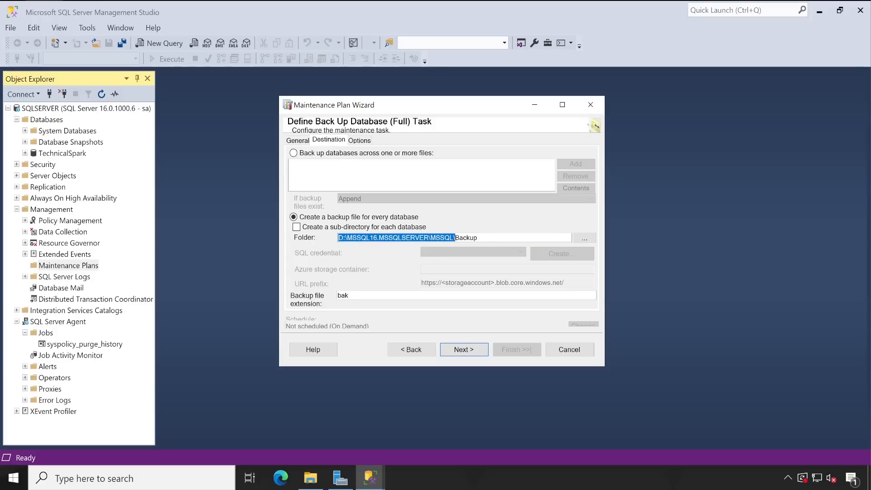
Create a sub-directory per database under D:\MSSQL16.MSSQLSERVER\MSSQL\Backup for the backup files
click(297, 227)
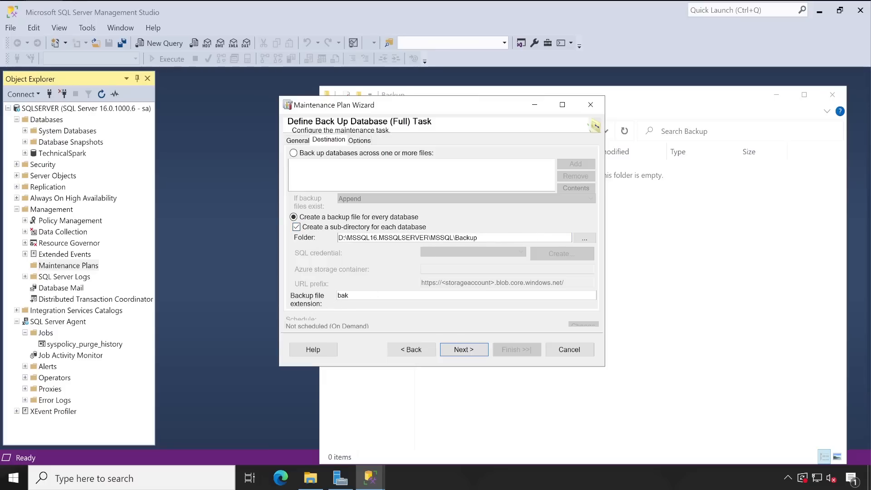
click(359, 140)
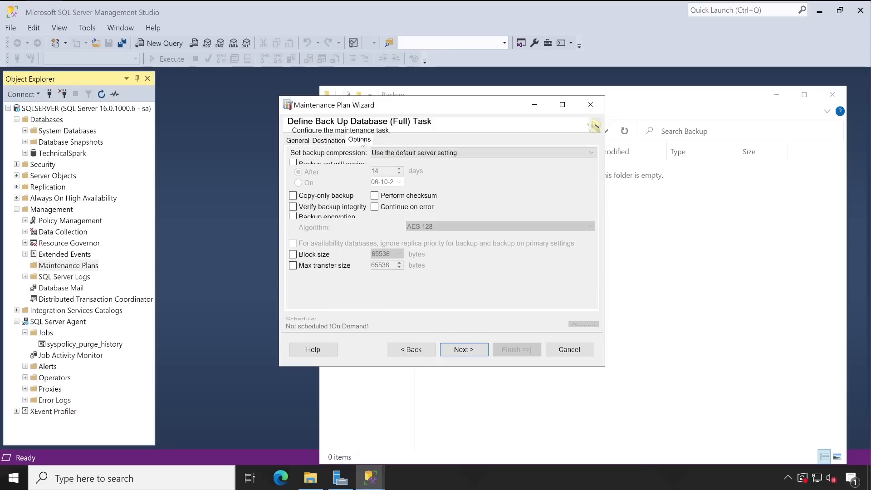
mouse_move(420, 183)
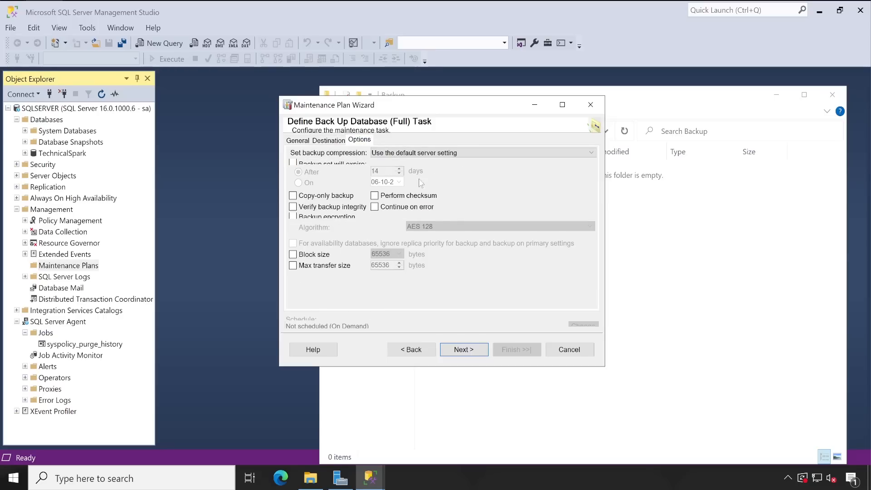
Make backup sets expire after 21 days and continue to report options
click(293, 162)
text(21)
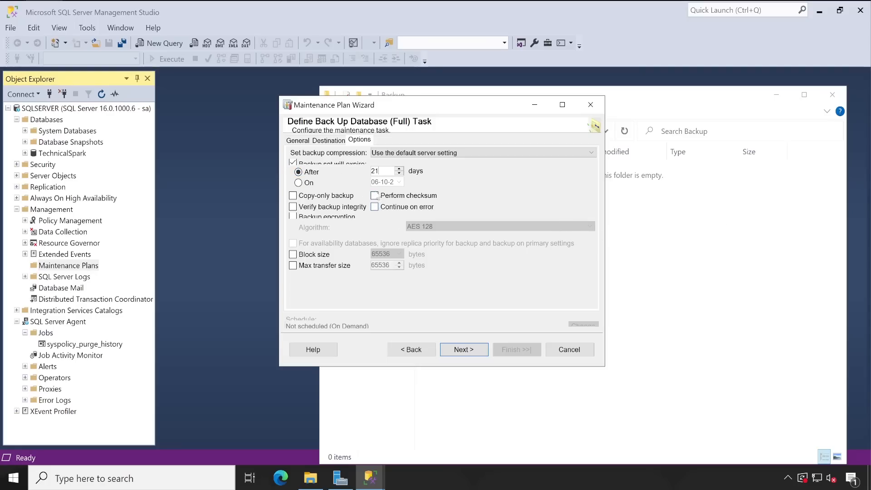
click(463, 349)
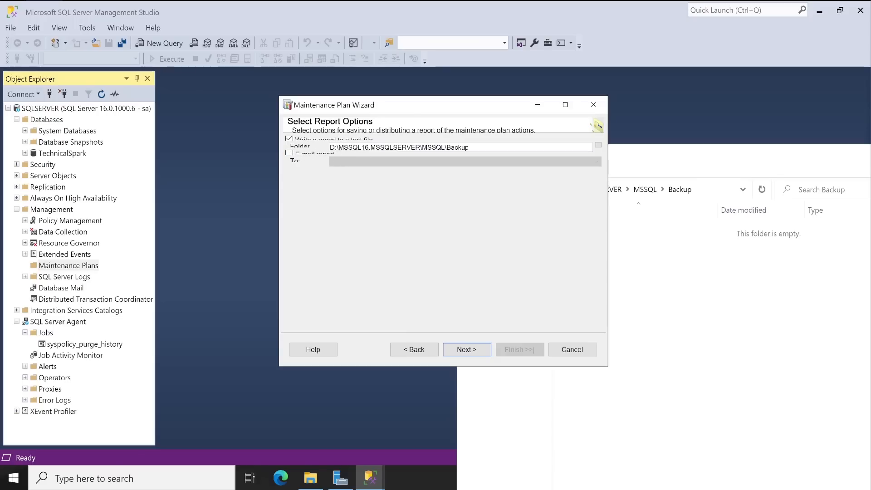
Accept writing the plan's text report into the Backup folder
click(518, 350)
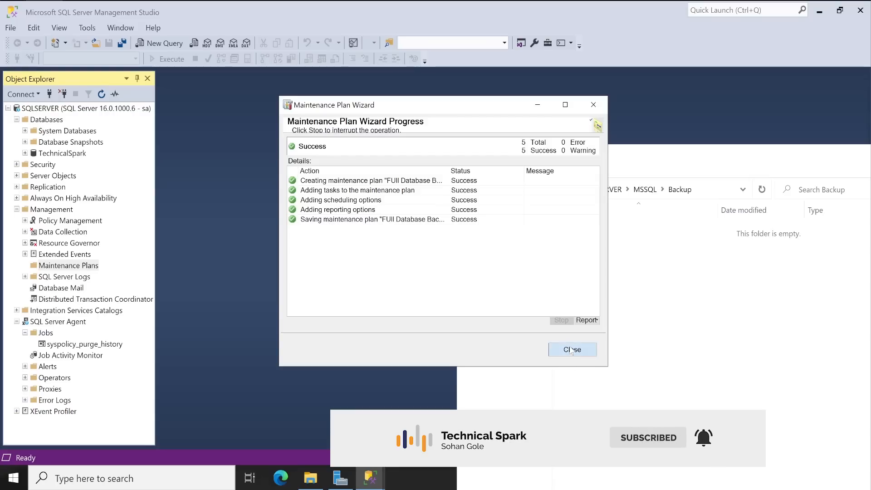
Close the wizard after all five creation actions show Success
click(571, 349)
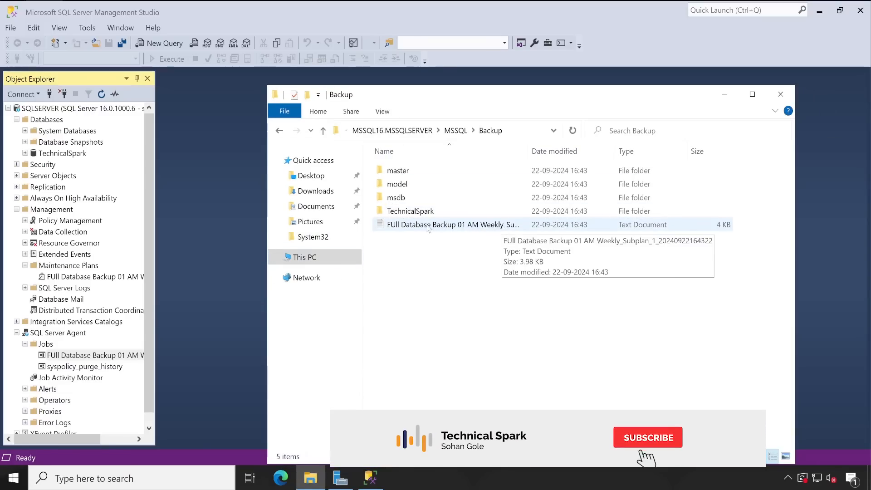
View the Full Database Backup 01 AM Weekly report file from the Backup folder
double_click(409, 211)
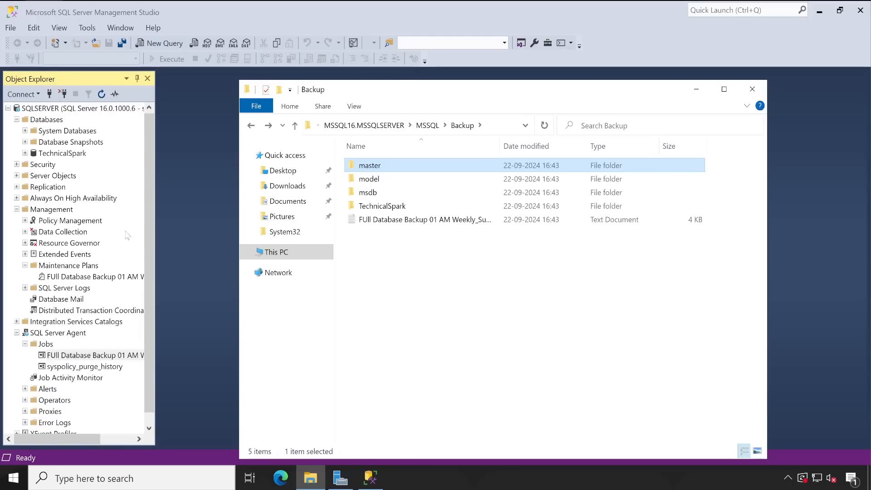
click(427, 125)
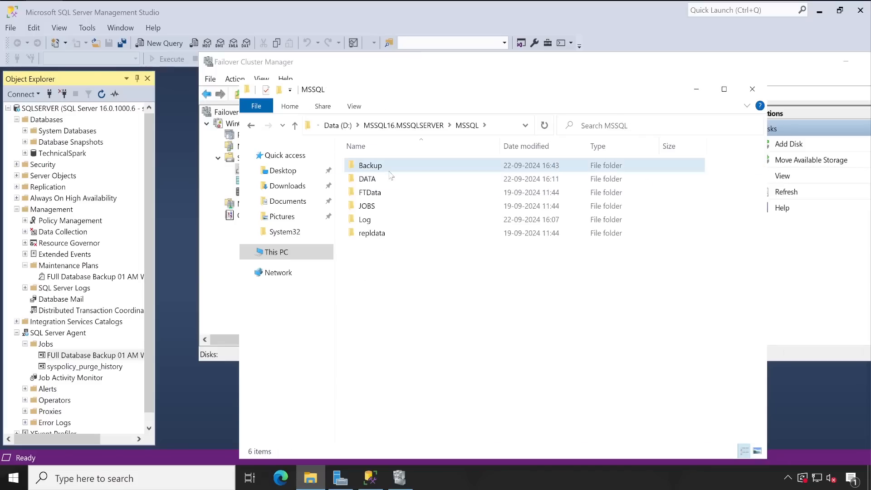
double_click(370, 165)
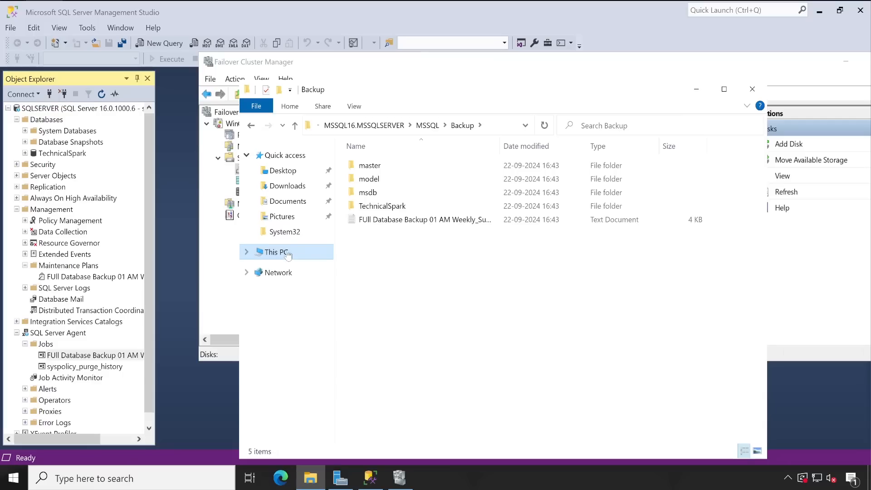